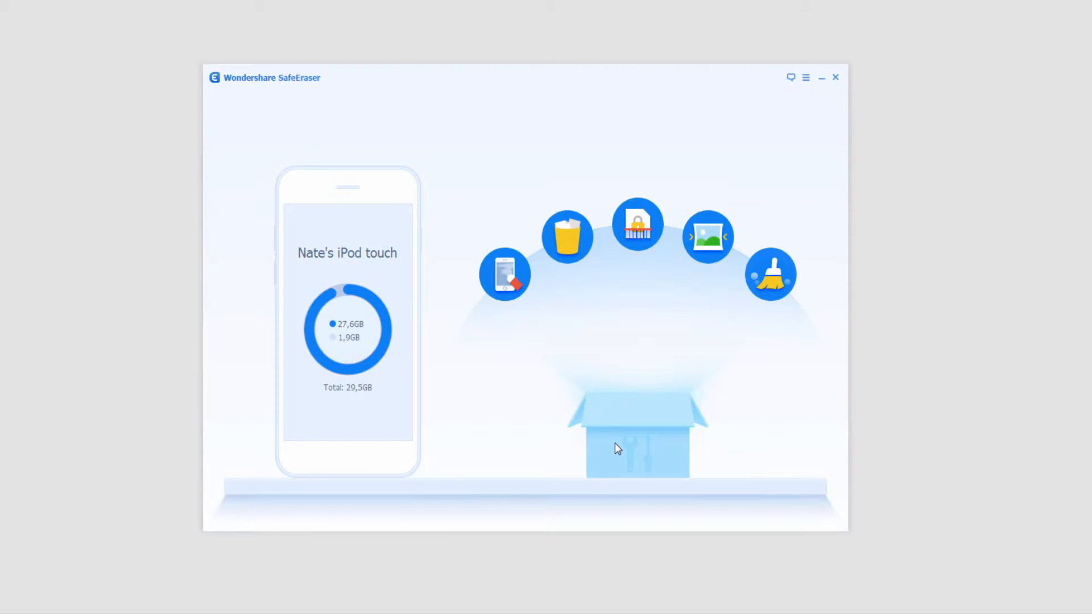
mouse_move(567, 236)
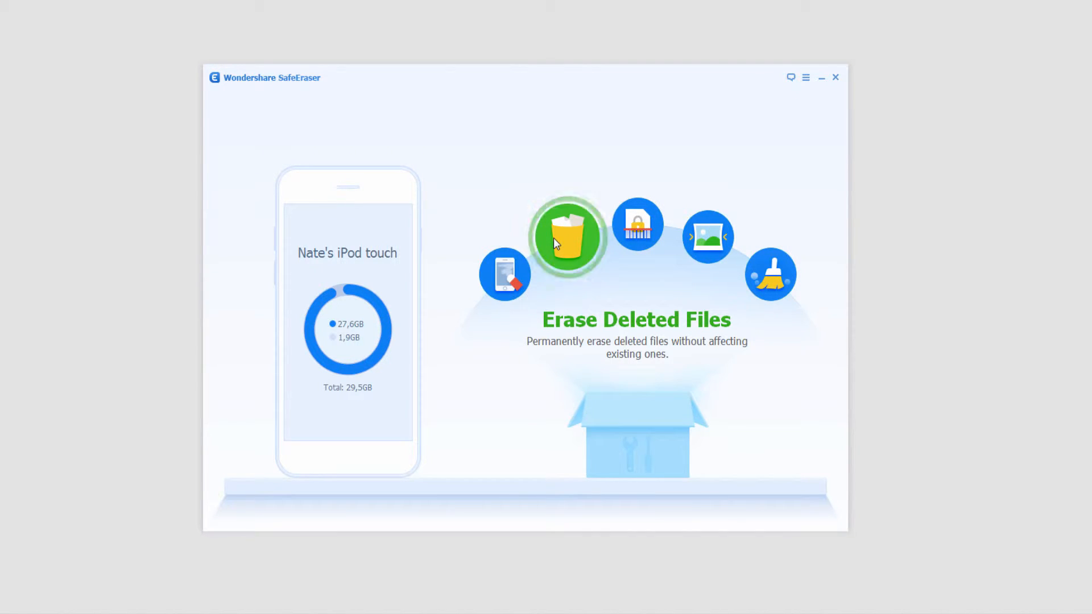
Step: Start the Erase Deleted Files mode for the connected iPod touch
left_click(566, 236)
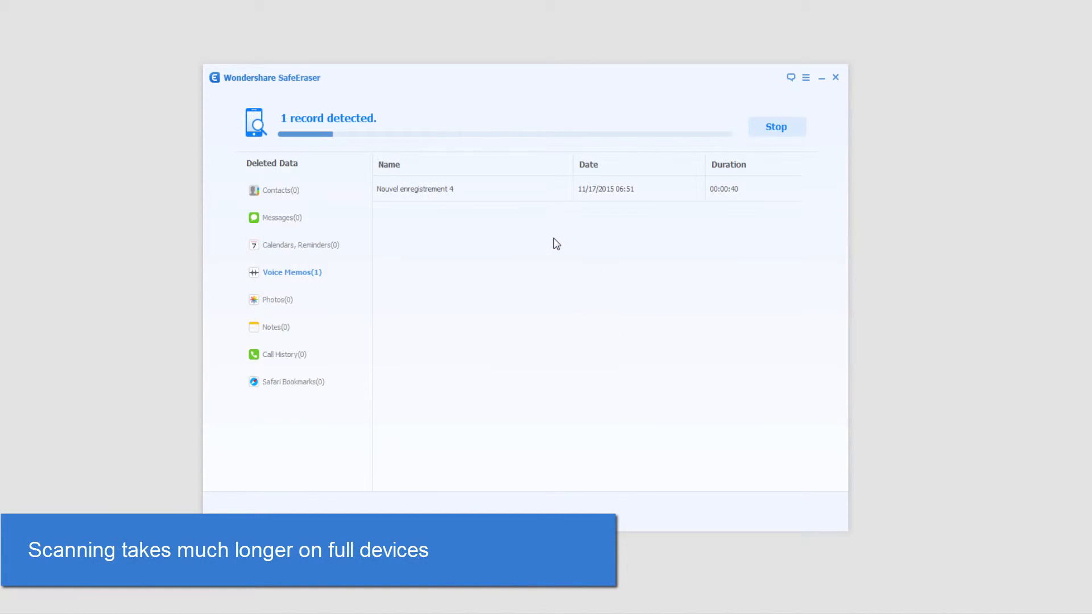
Step: View the Voice Memos category in the Deleted Data list while the scan runs
left_click(282, 299)
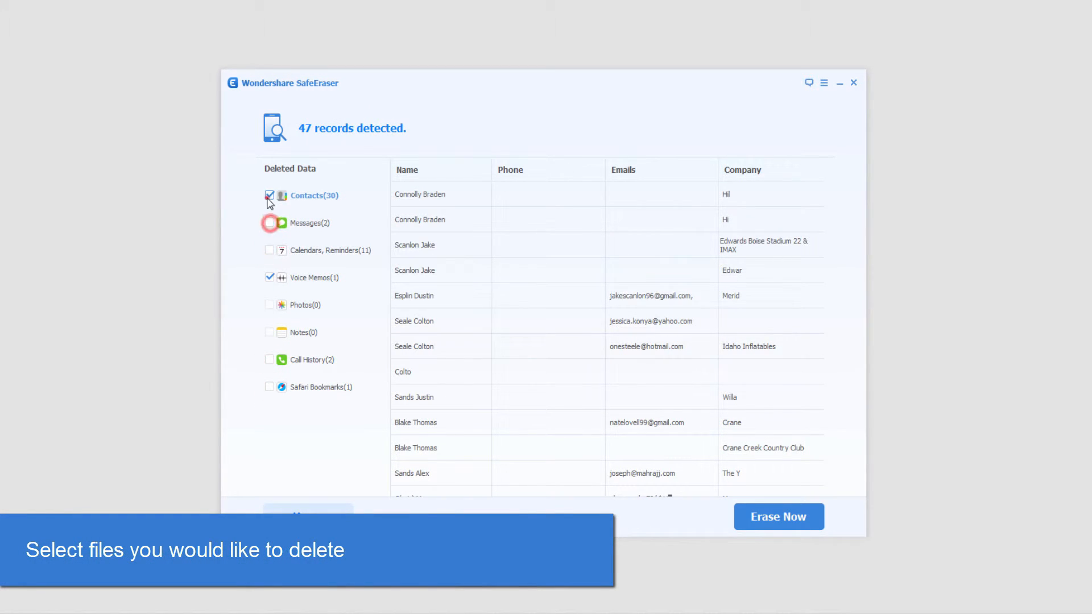
Step: Deselect Contacts, keep only Voice Memos, and confirm the permanent erase by entering 'delete'
left_click(321, 278)
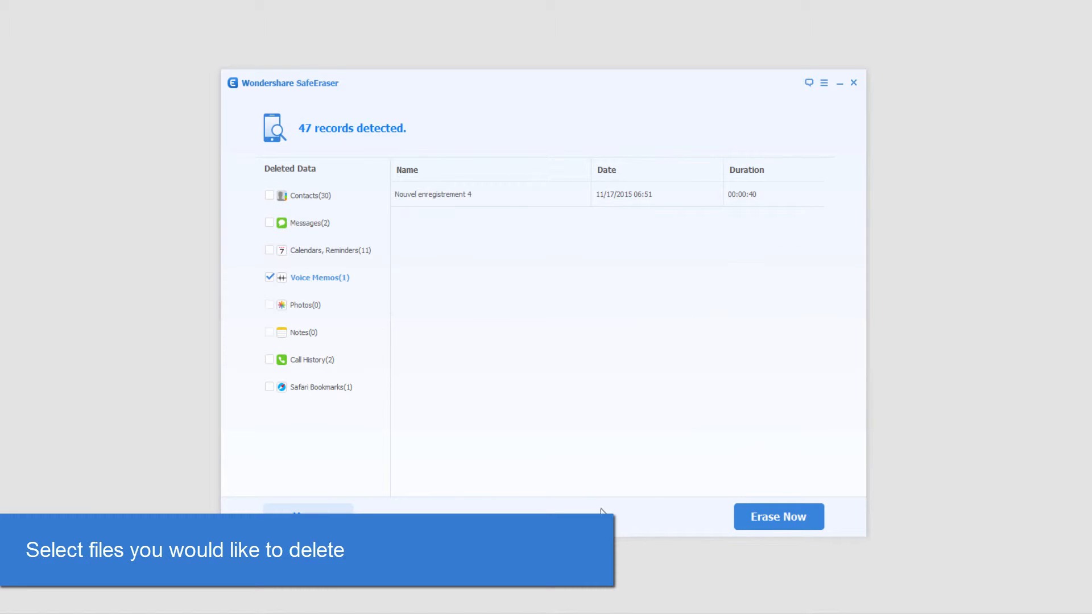
mouse_move(819, 505)
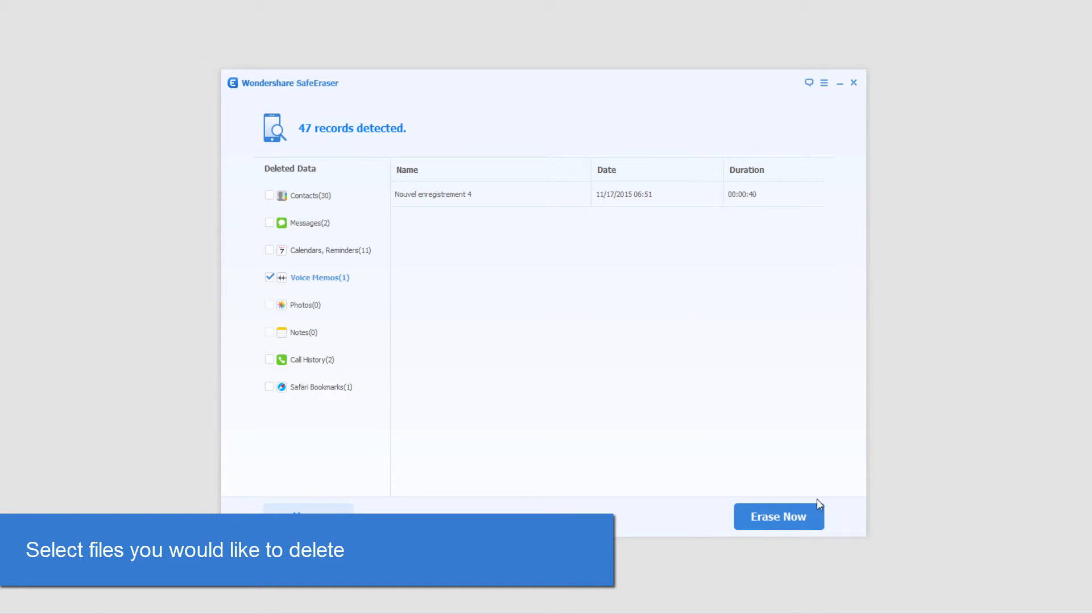
left_click(778, 517)
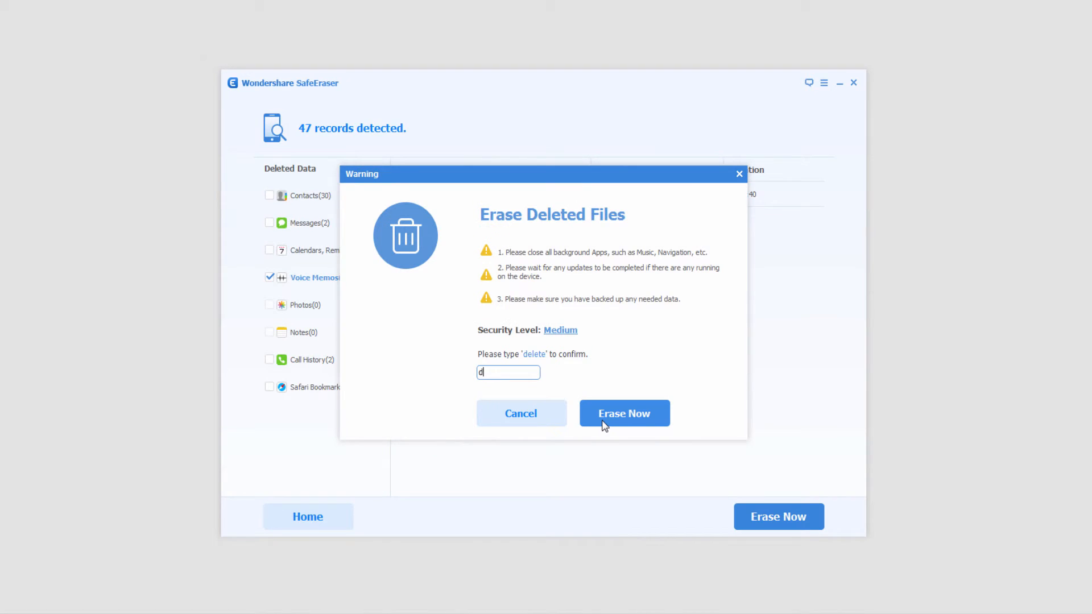
type("elete")
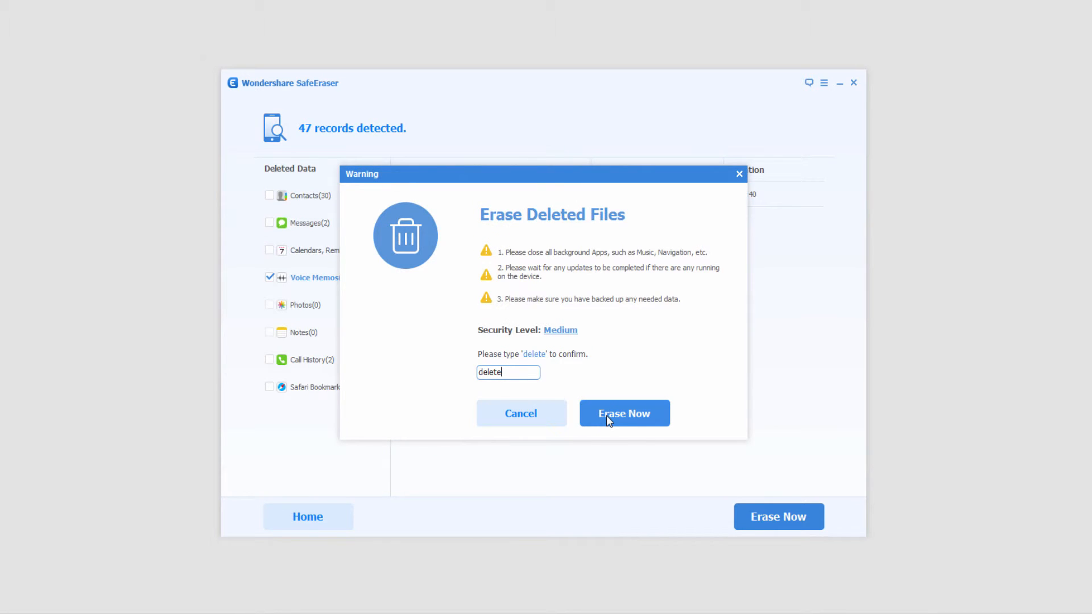
left_click(623, 413)
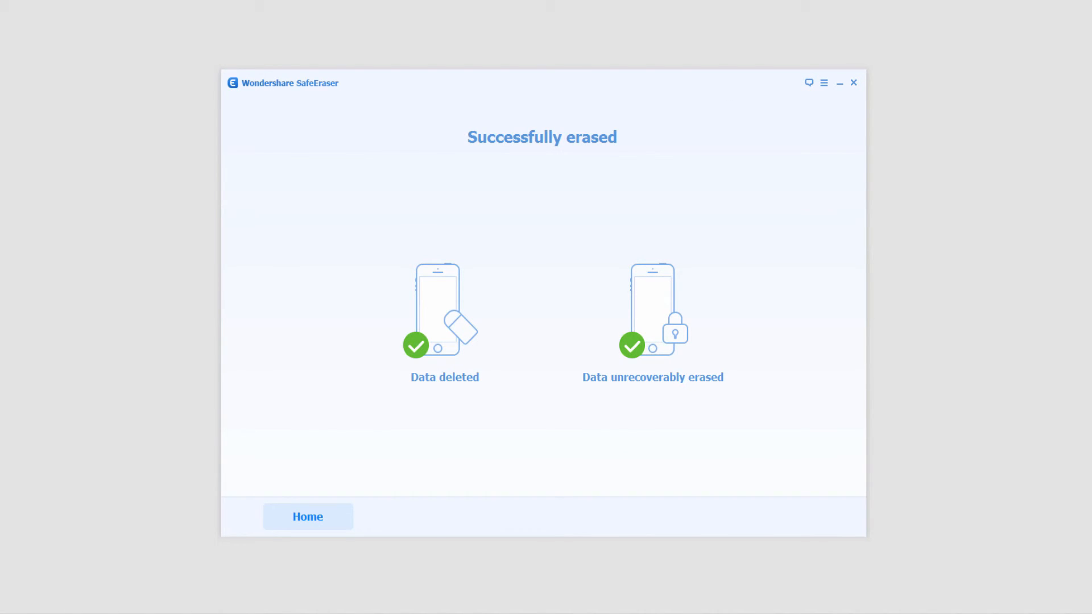
mouse_move(150, 486)
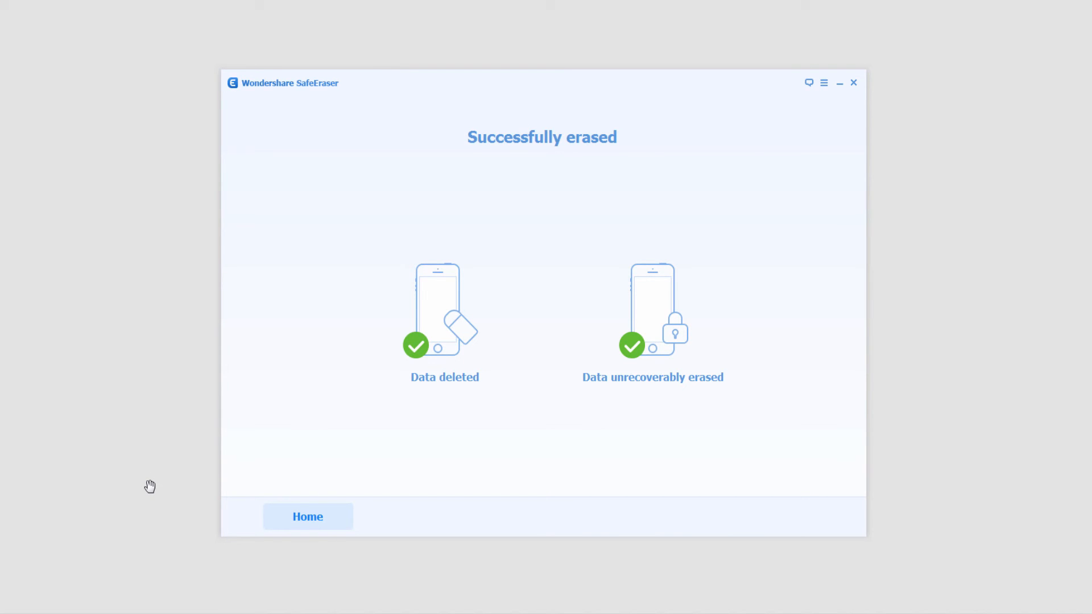